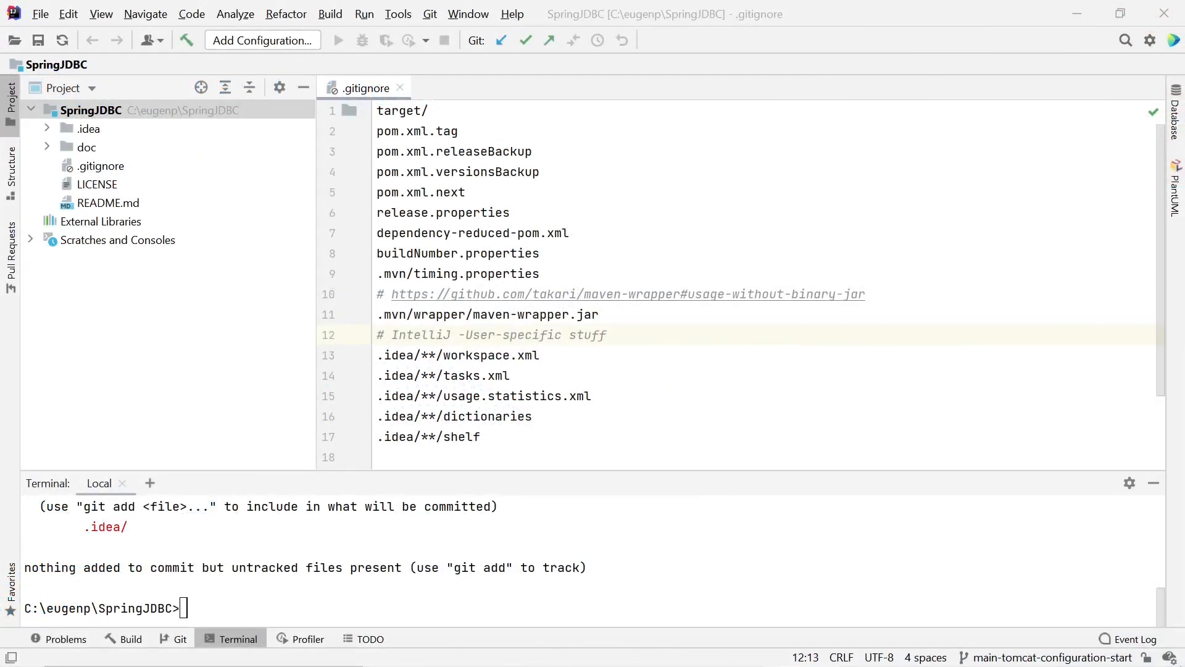
# - Add a new local Tomcat Server run configuration from Run > Edit Configurations
pyautogui.click(365, 14)
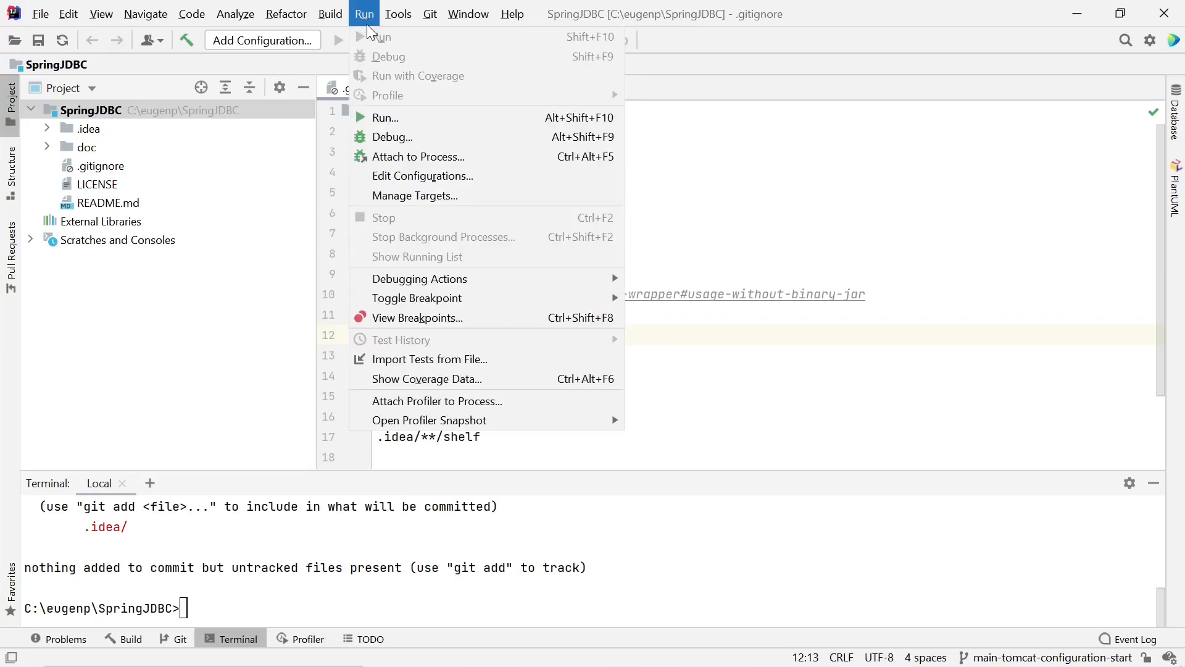
pyautogui.click(423, 176)
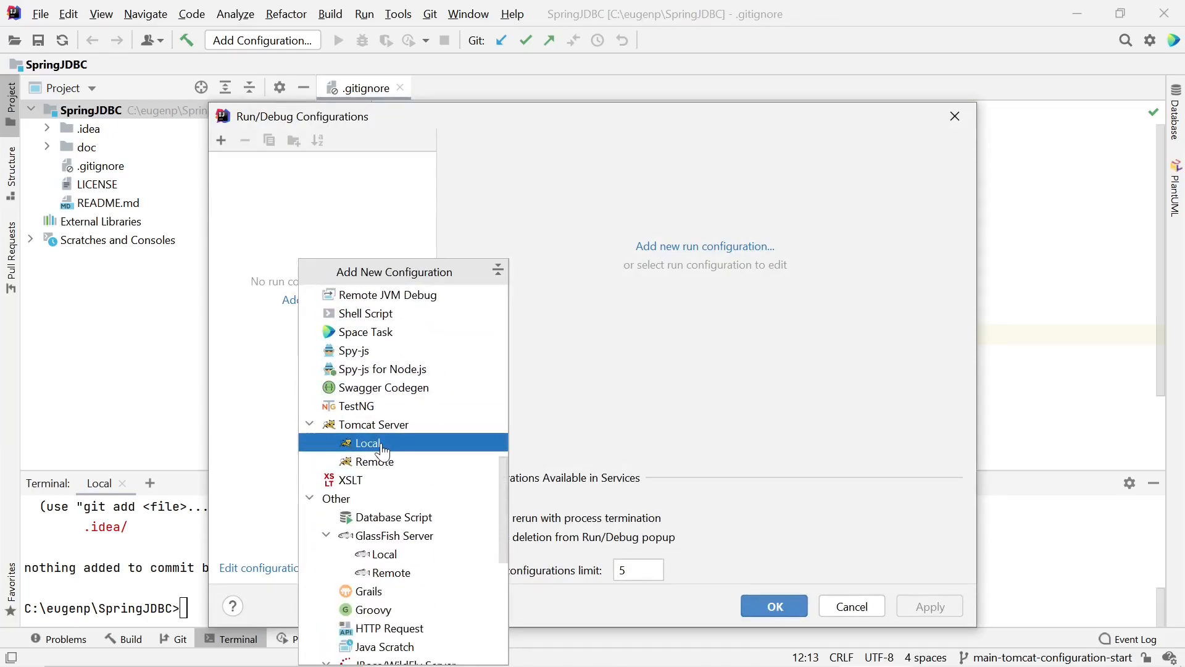
pyautogui.click(367, 443)
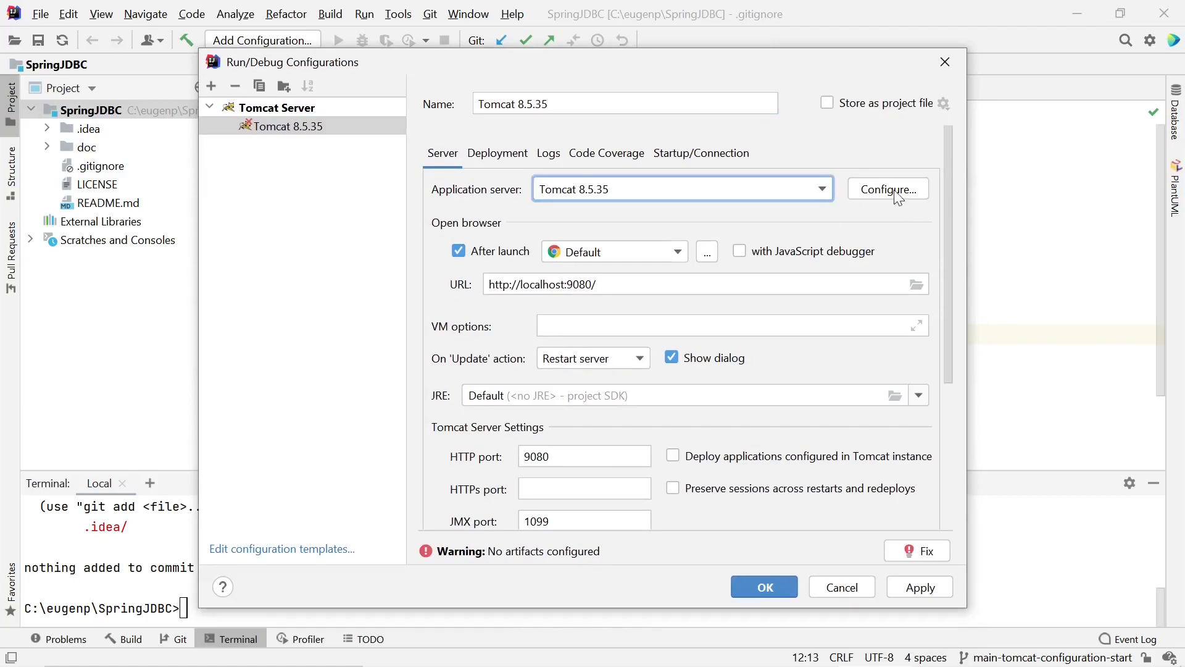
# - Confirm C:\apache-tomcat-8.5.46 as Tomcat home and view the empty Deployment settings
pyautogui.click(889, 189)
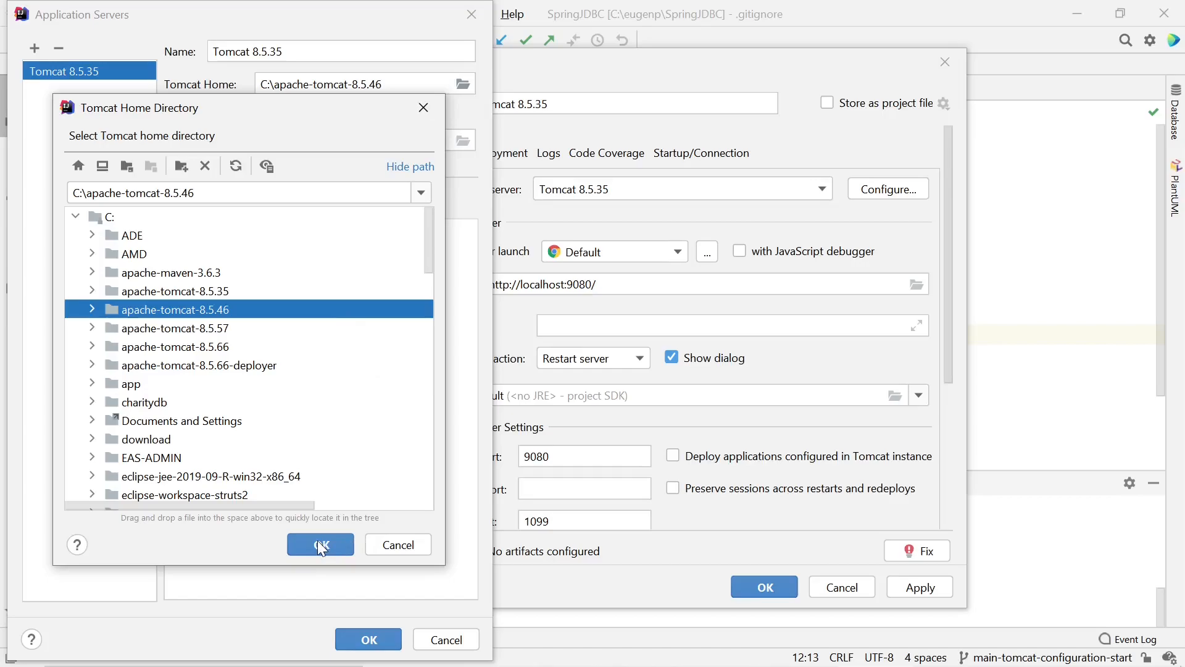
pyautogui.click(321, 544)
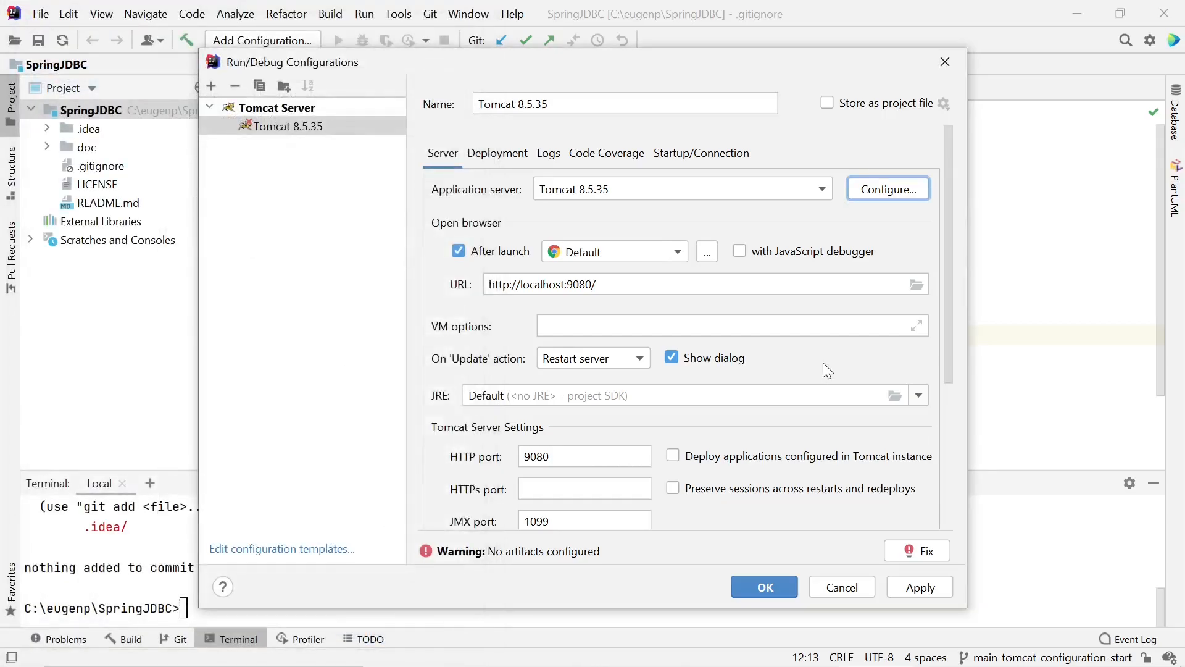
pyautogui.click(497, 153)
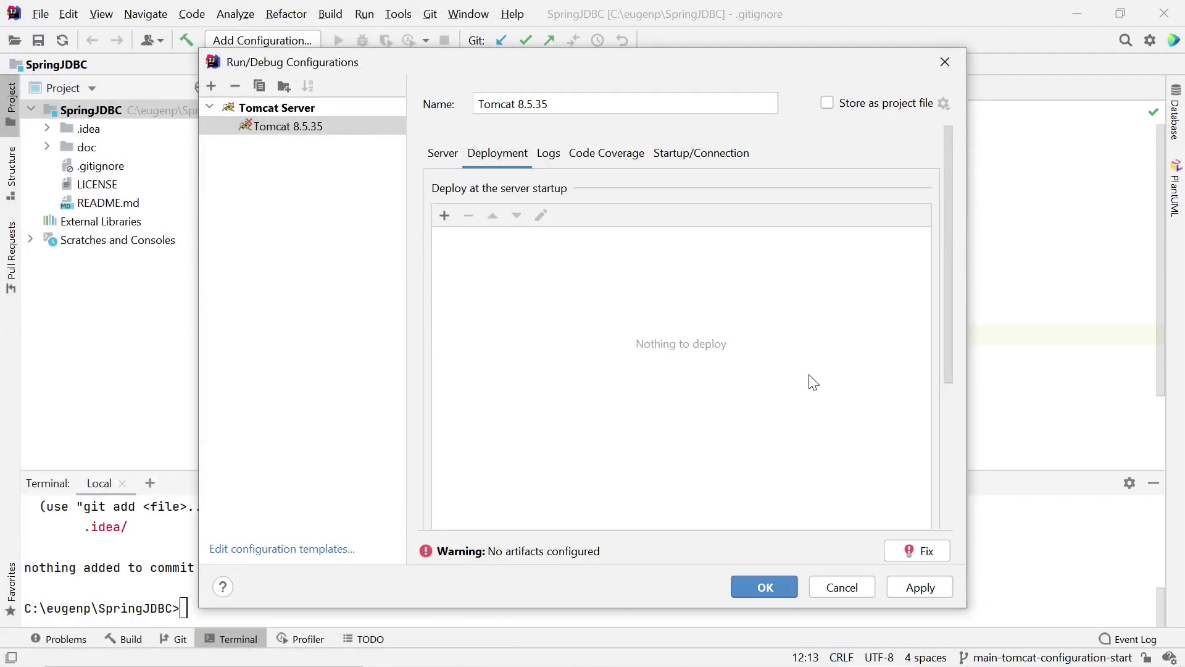
pyautogui.moveTo(771, 339)
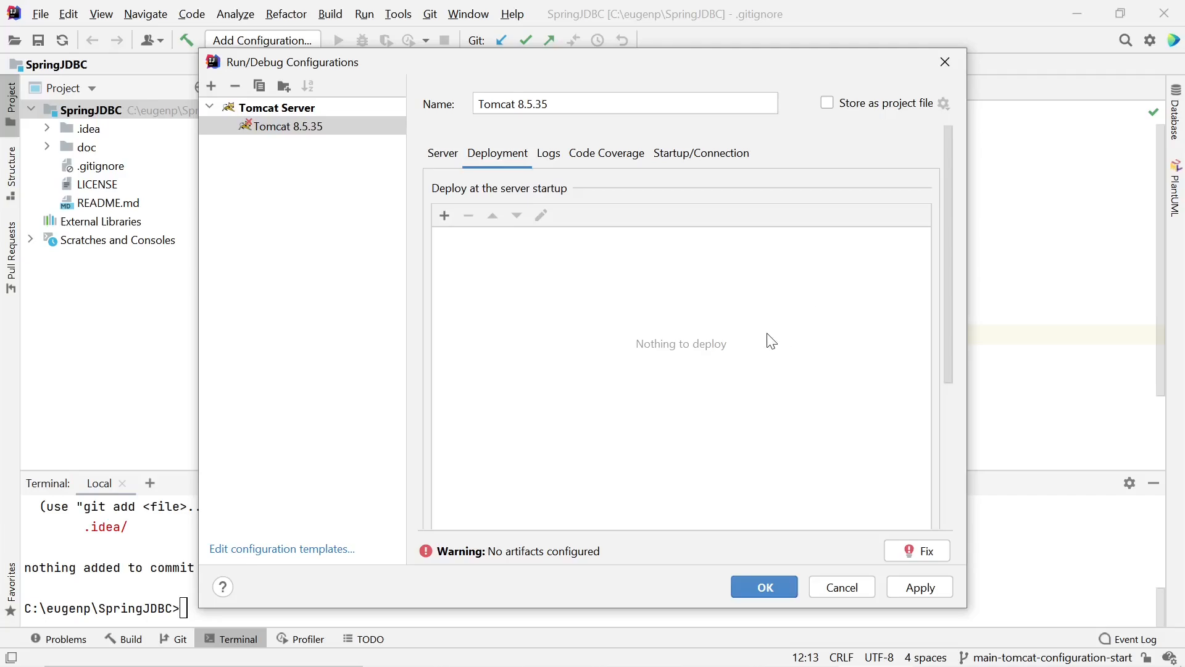
# - View the Logs settings, then the Startup/Connection catalina.bat scripts
pyautogui.click(548, 153)
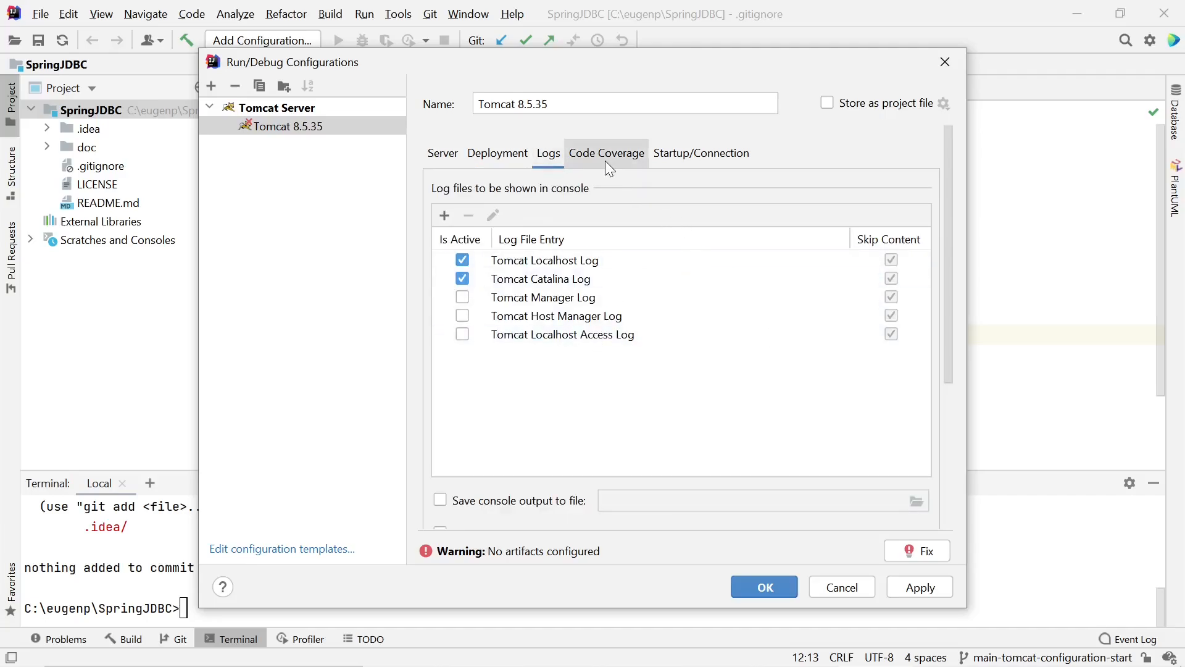
pyautogui.click(701, 152)
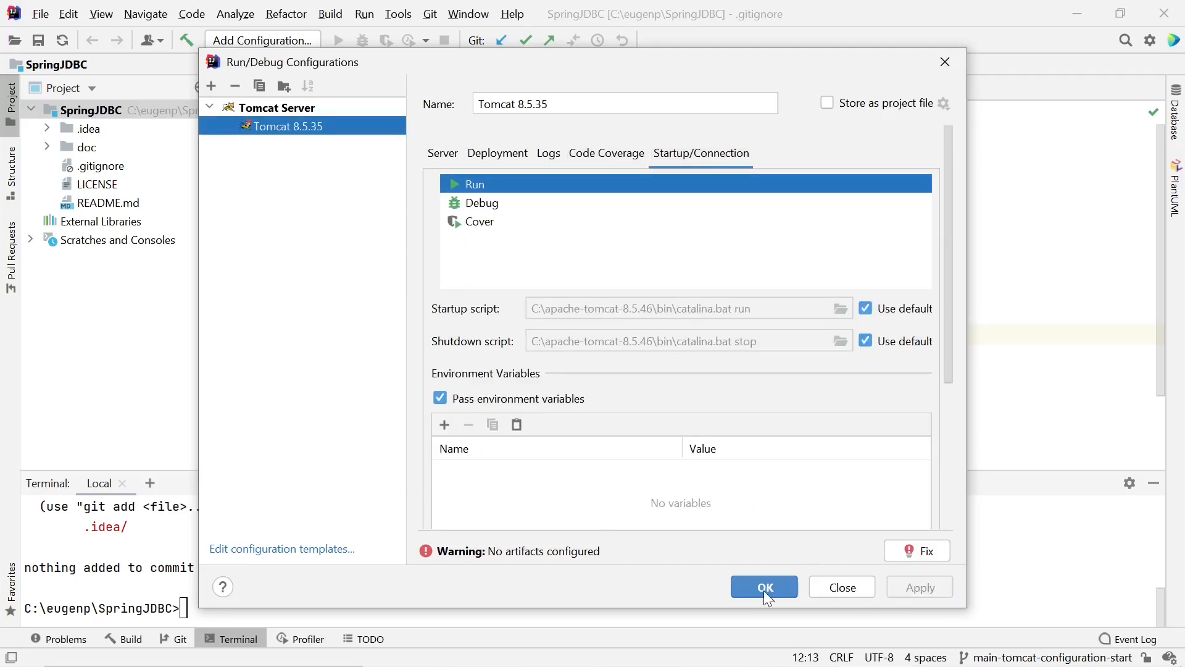
# - Save the Tomcat 8.5.35 configuration and run it from the Services panel
pyautogui.click(764, 586)
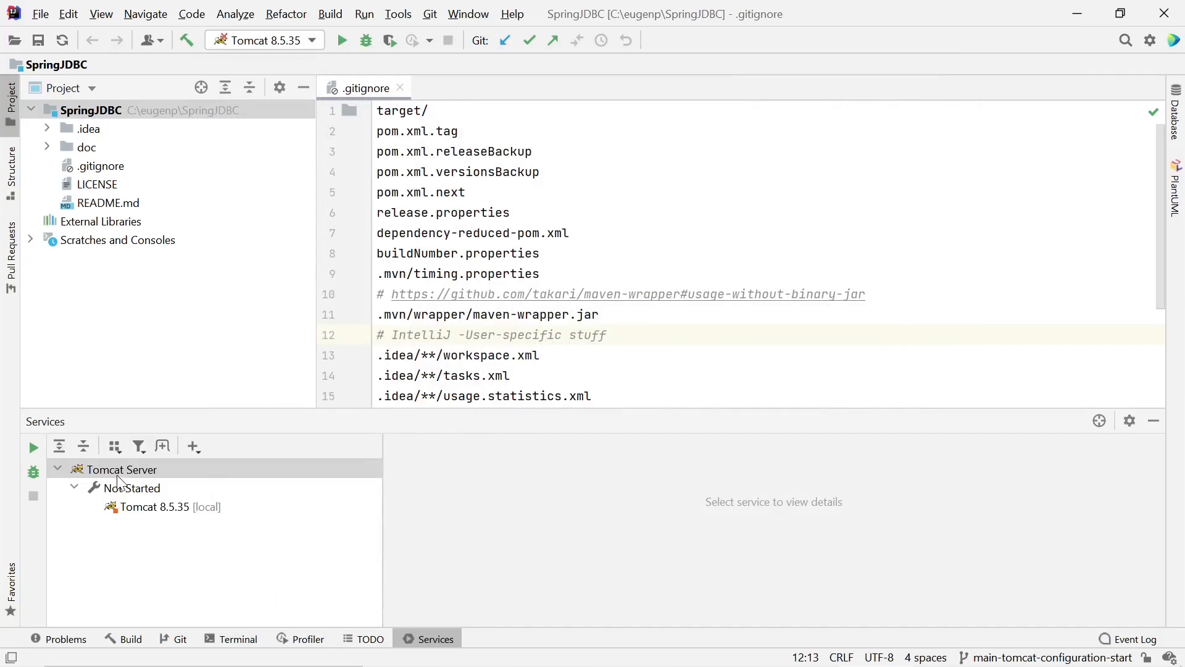
pyautogui.click(121, 469)
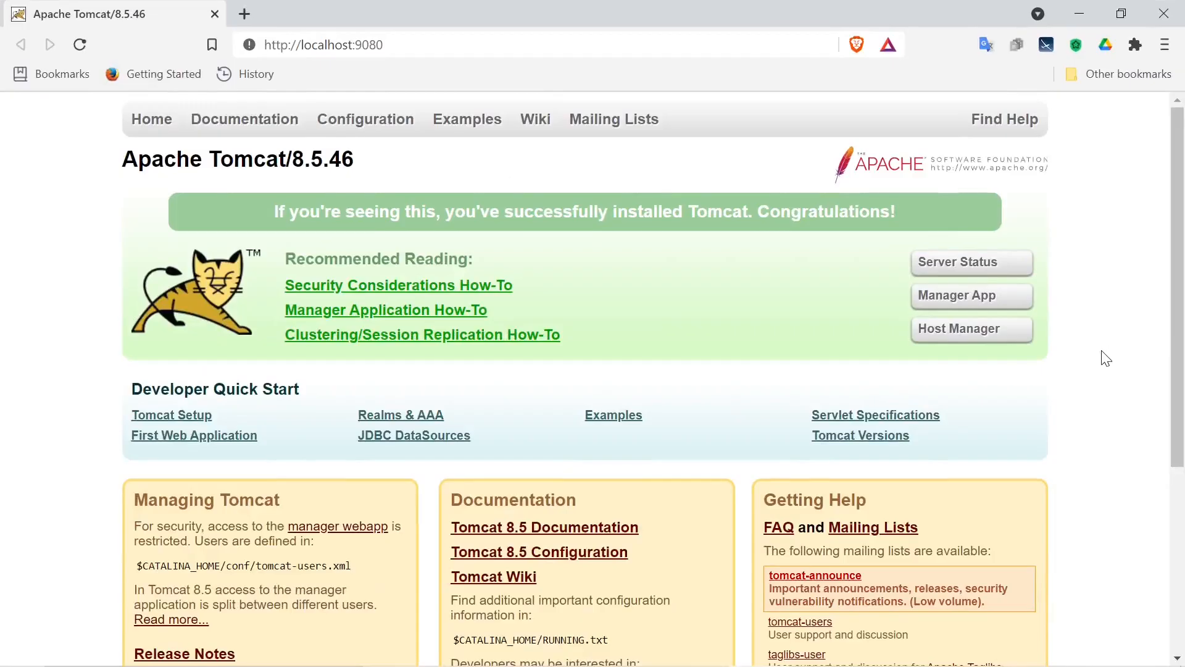
# - Open Manager App on localhost:9080, sign in, and scroll through the applications list
pyautogui.click(357, 44)
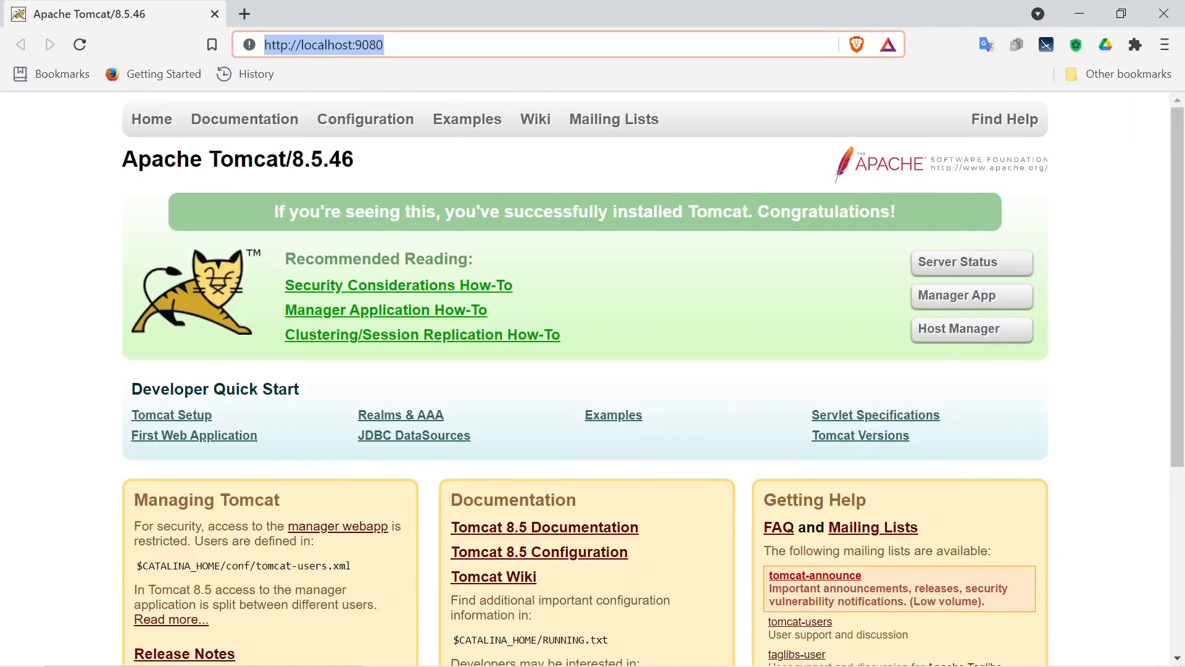
pyautogui.moveTo(1020, 302)
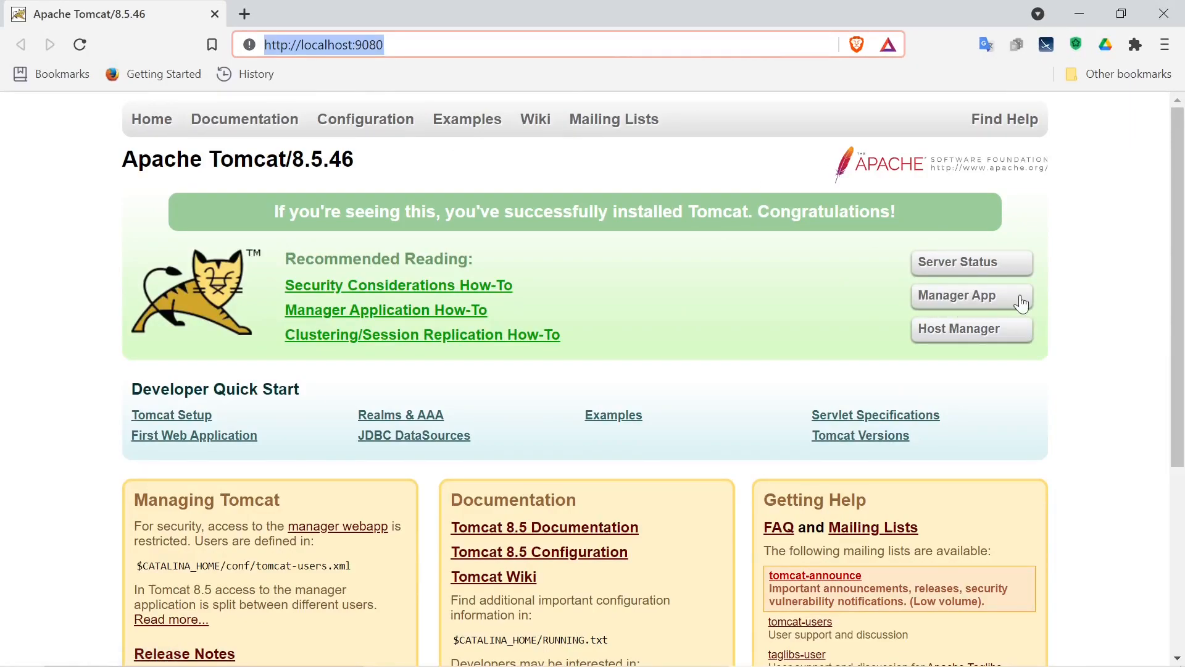
pyautogui.click(971, 295)
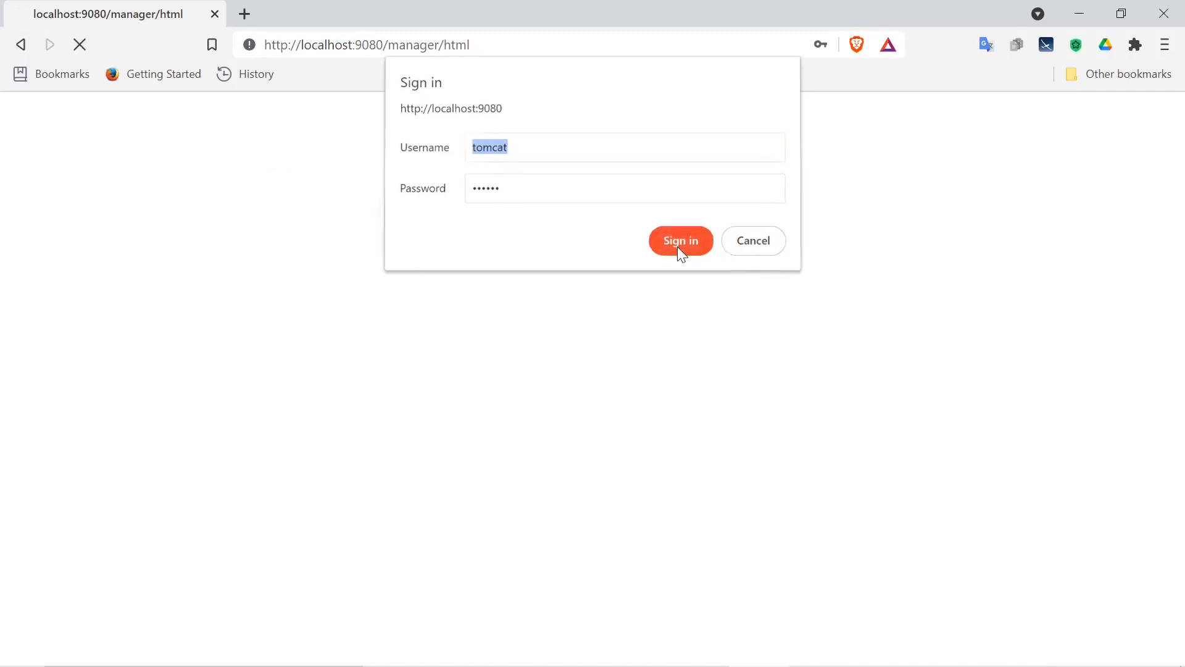
pyautogui.click(681, 240)
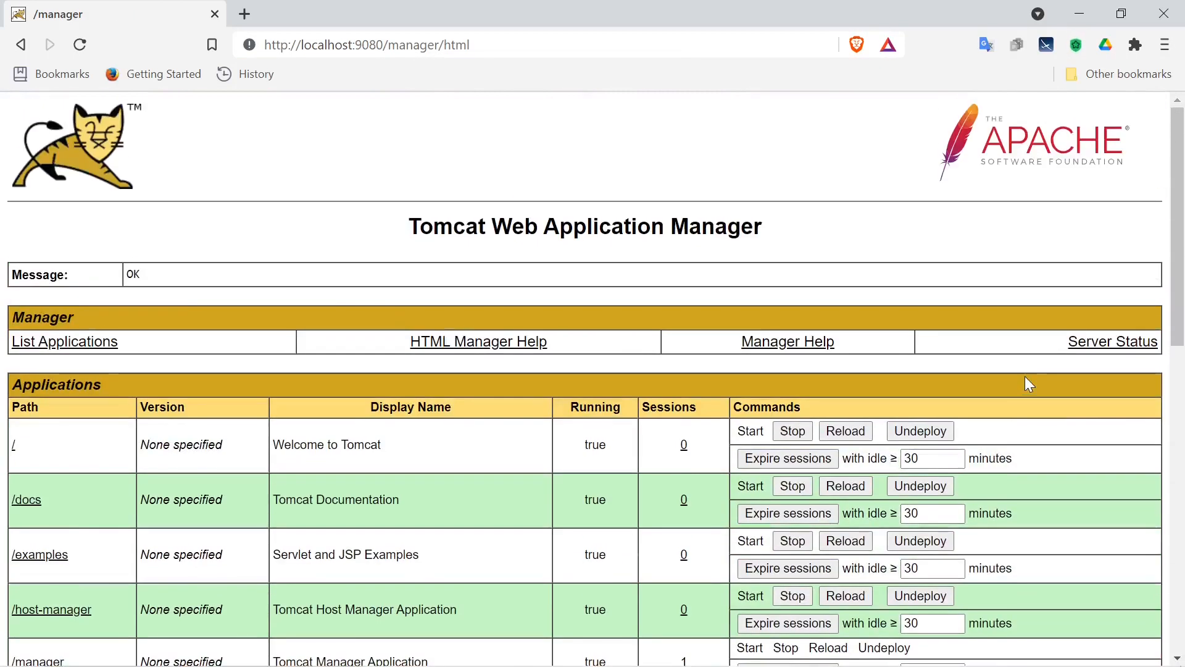
pyautogui.scroll(-3)
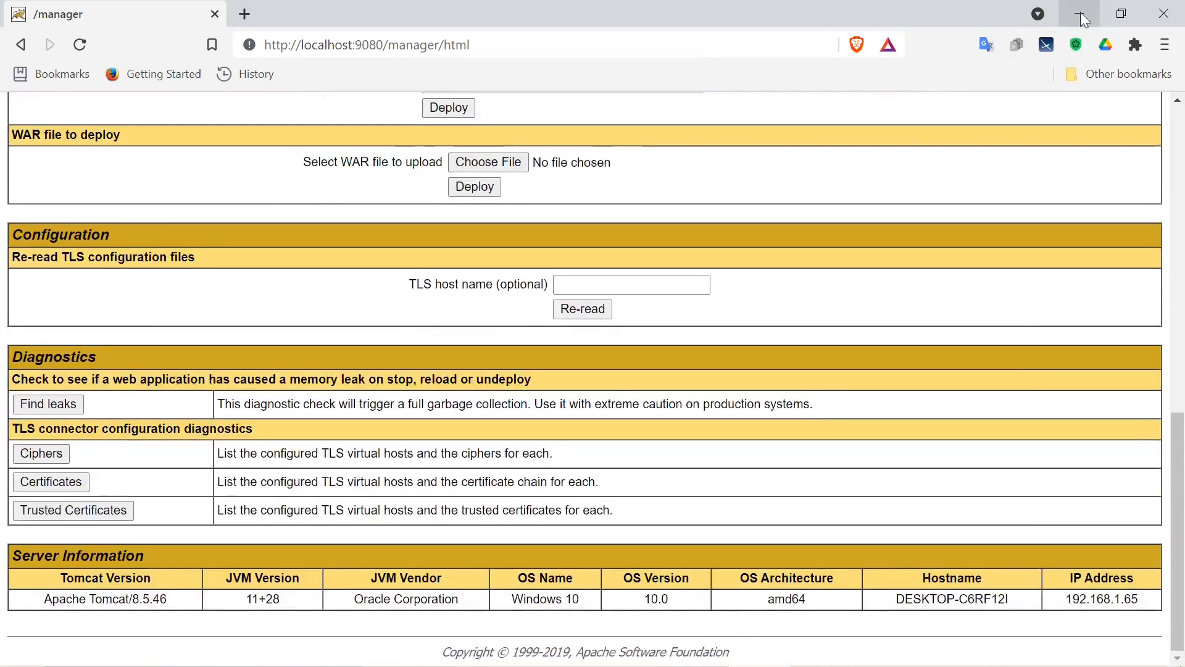